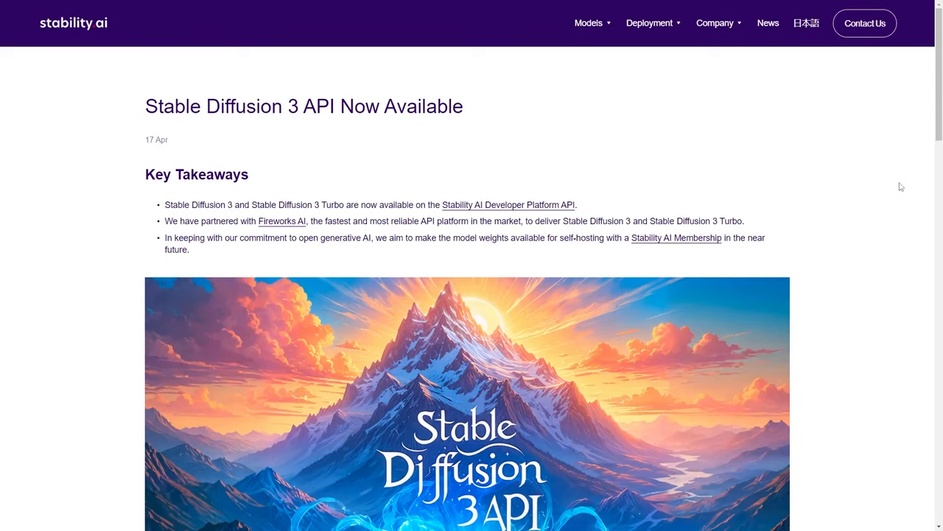
pyautogui.moveTo(670, 180)
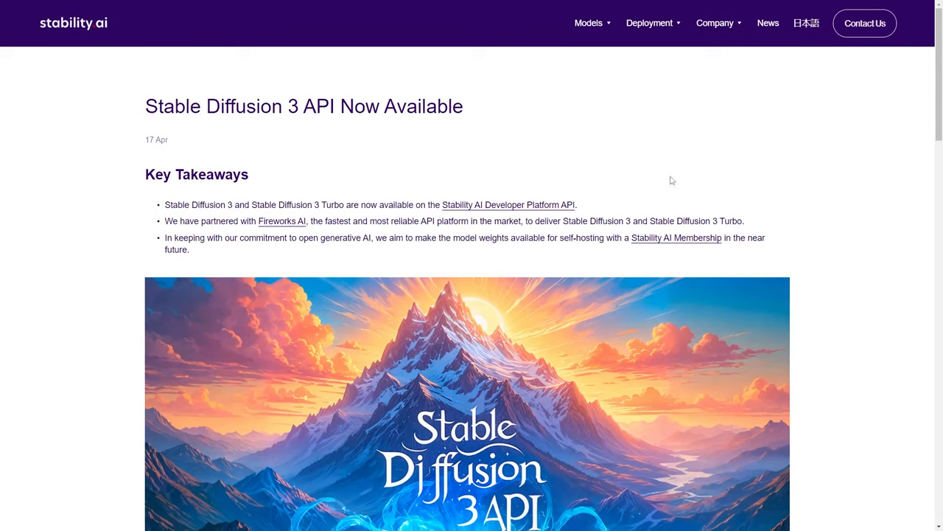
# Scroll through the Stable Diffusion 3.0 parameters and copy the Python request sample
pyautogui.scroll(-3)
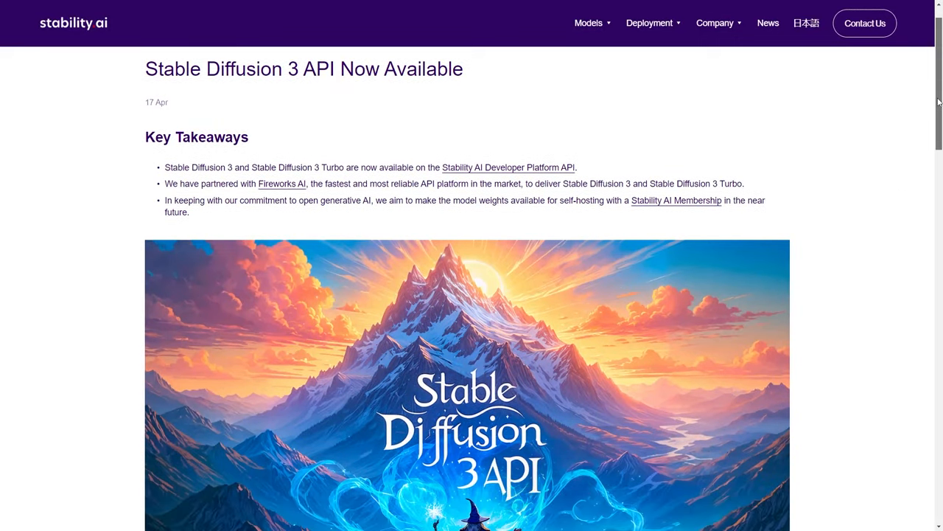
pyautogui.scroll(-3)
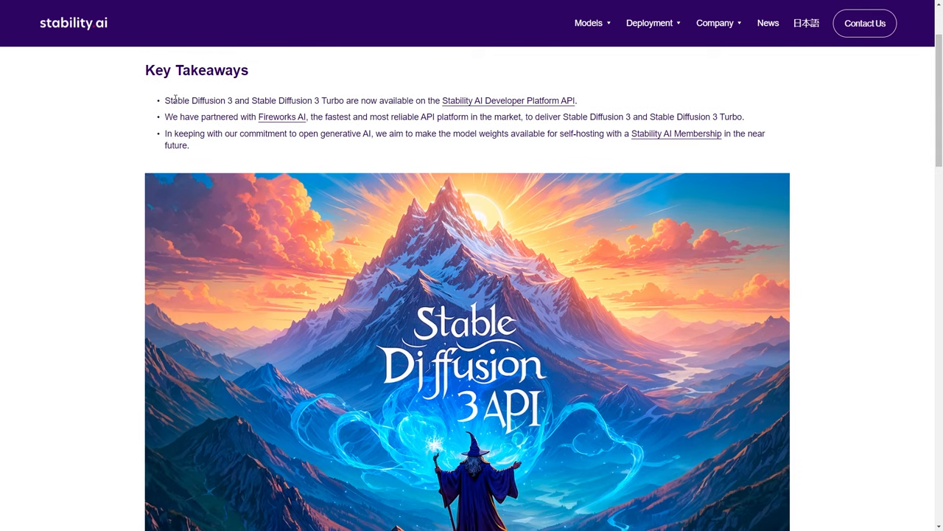
pyautogui.moveTo(437, 101)
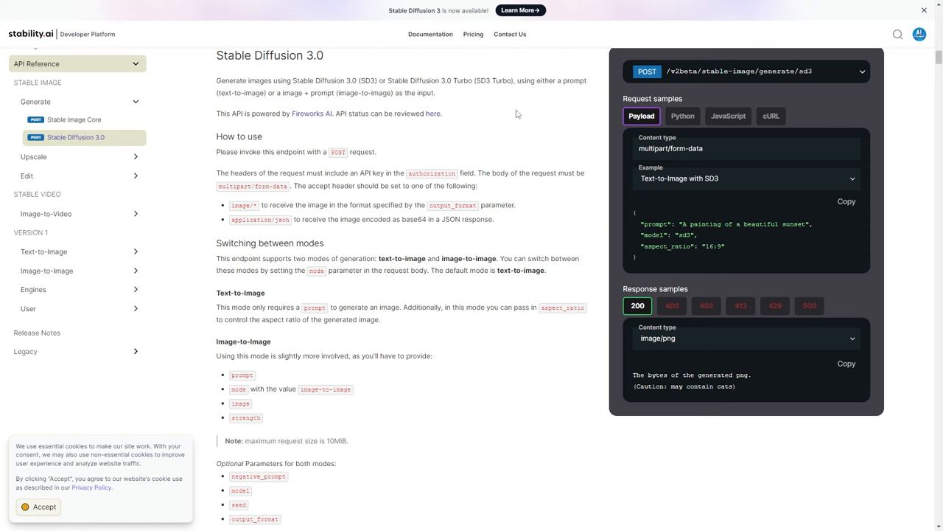
pyautogui.moveTo(513, 131)
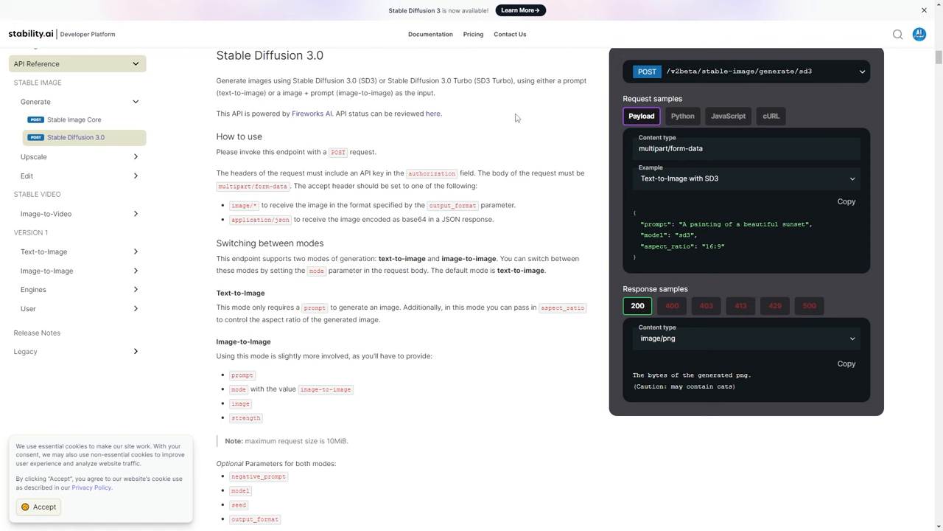
pyautogui.moveTo(394, 254)
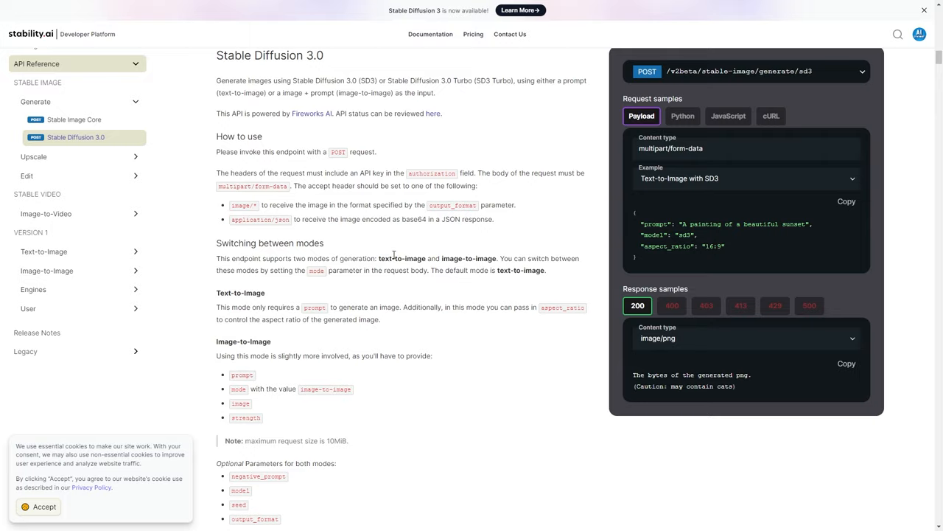
pyautogui.scroll(-3)
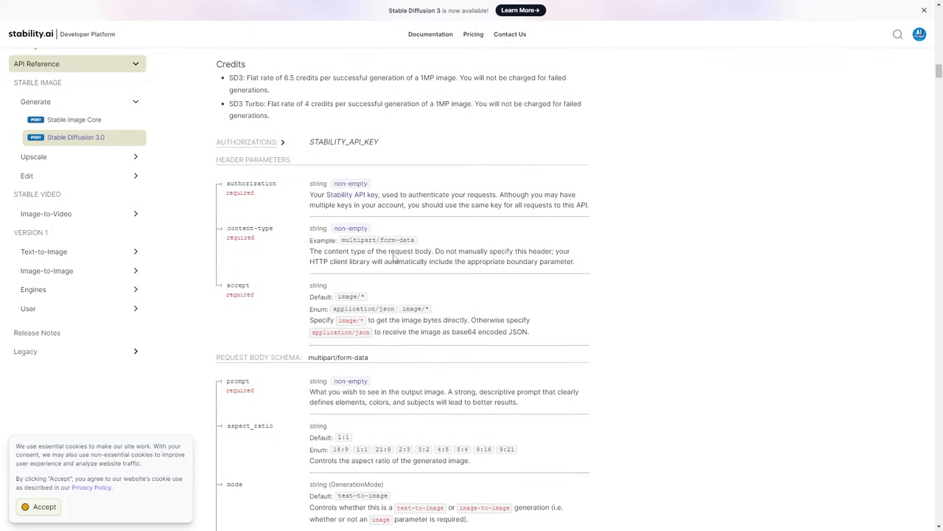
pyautogui.scroll(-3)
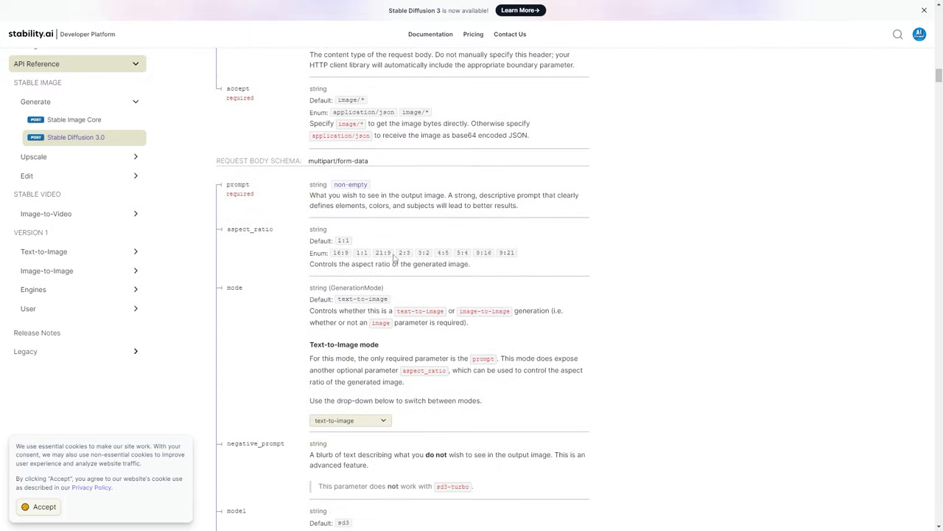
pyautogui.scroll(-3)
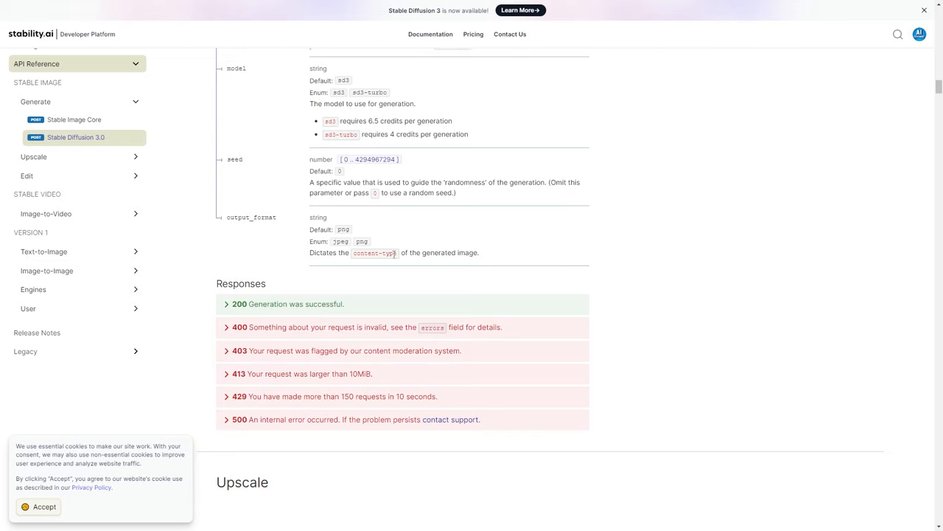
pyautogui.scroll(3)
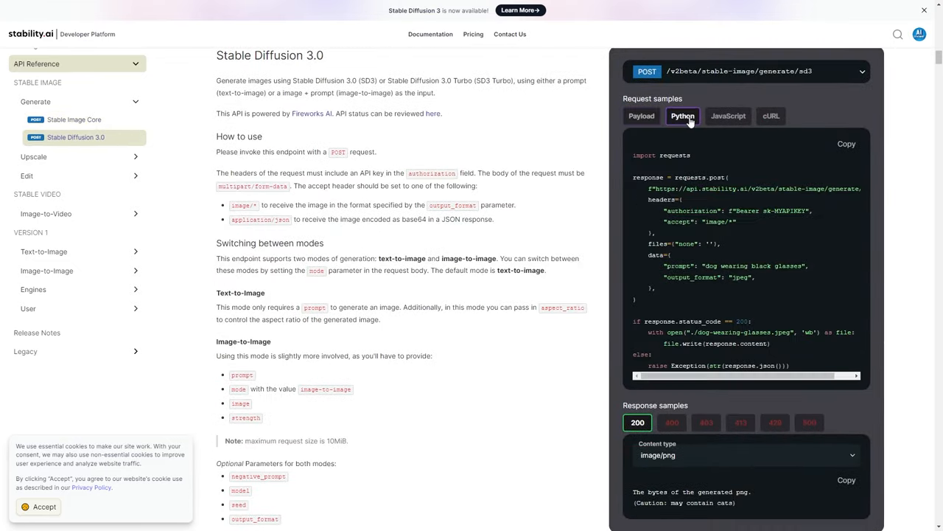
pyautogui.moveTo(846, 144)
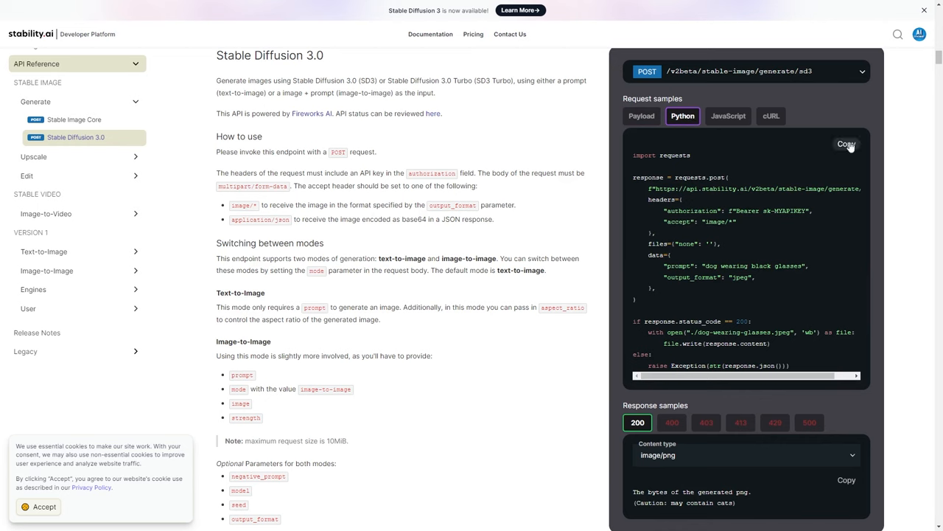
pyautogui.moveTo(850, 149)
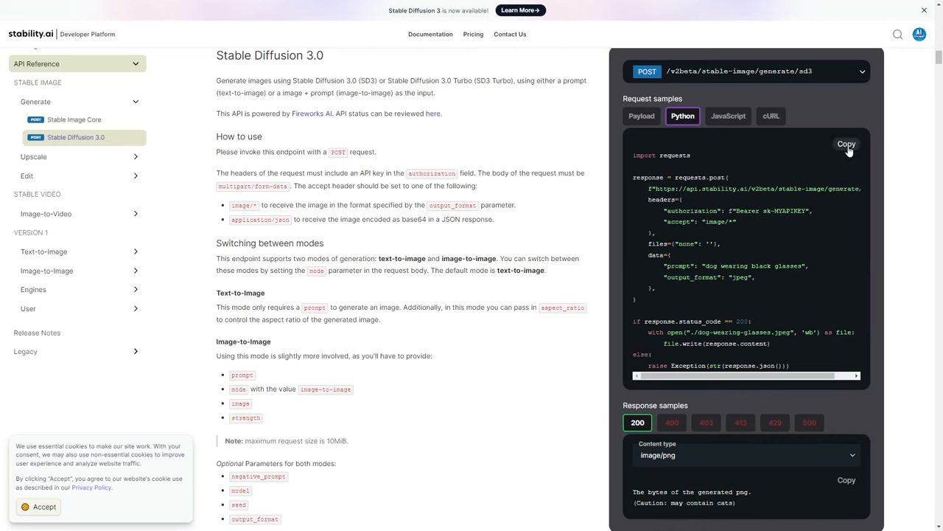
pyautogui.click(846, 144)
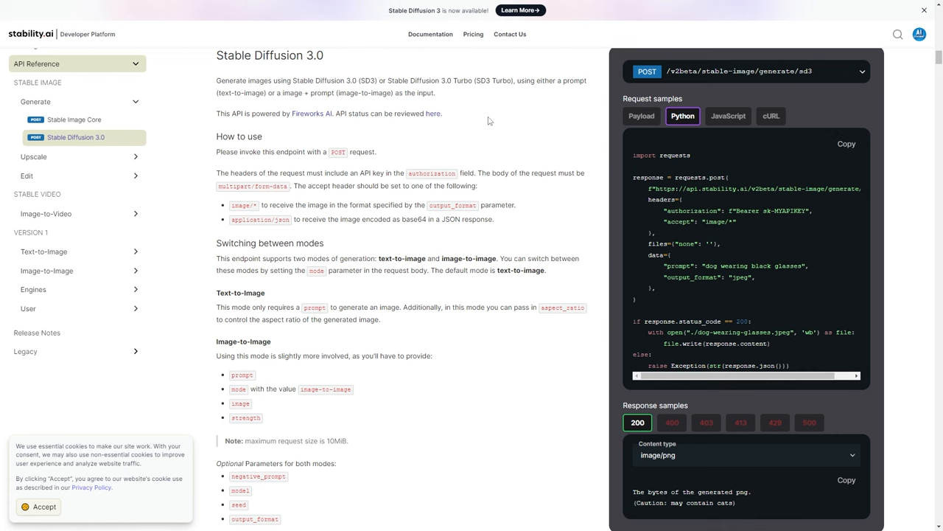
pyautogui.scroll(-3)
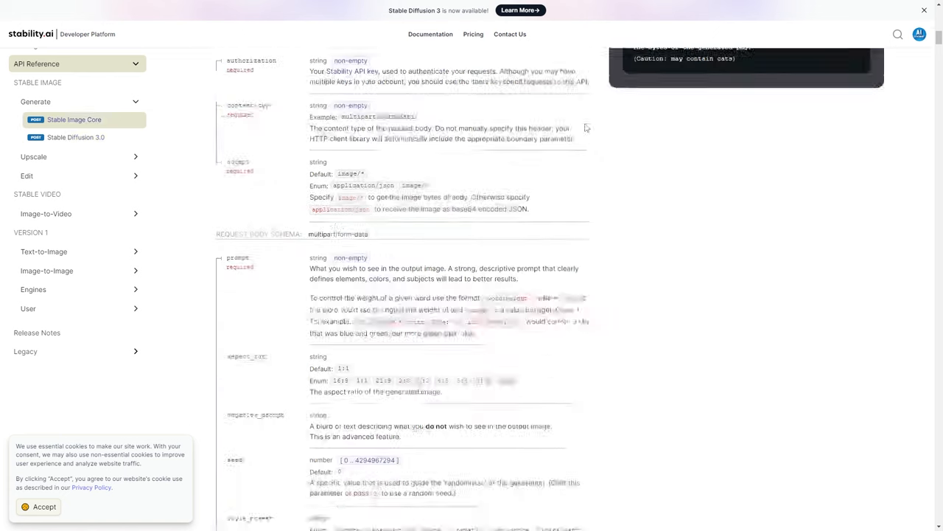
# Open the API Keys page from the account avatar, showing the one masked key
pyautogui.click(920, 34)
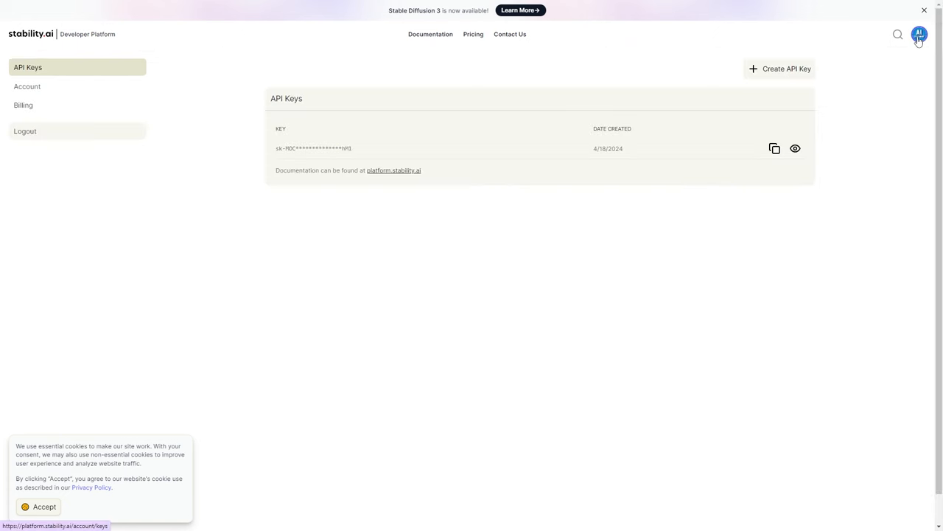
pyautogui.moveTo(630, 215)
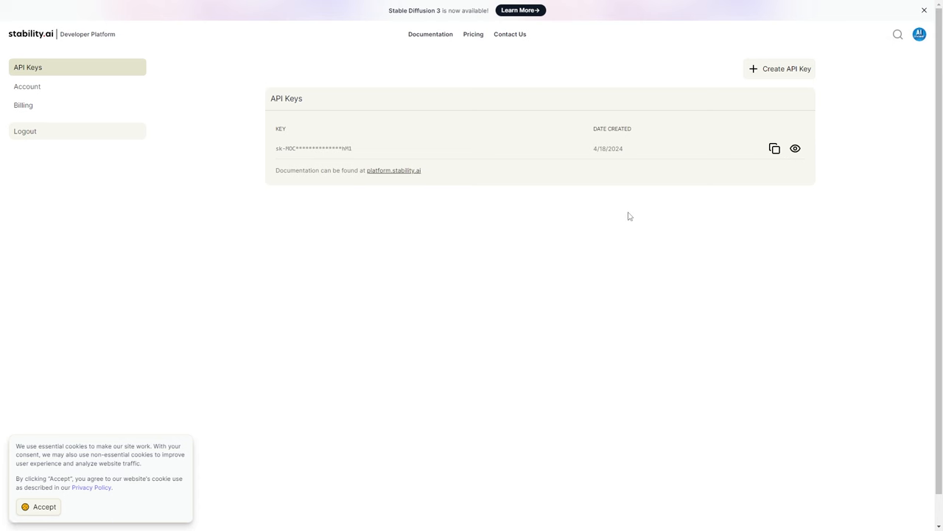
pyautogui.moveTo(822, 78)
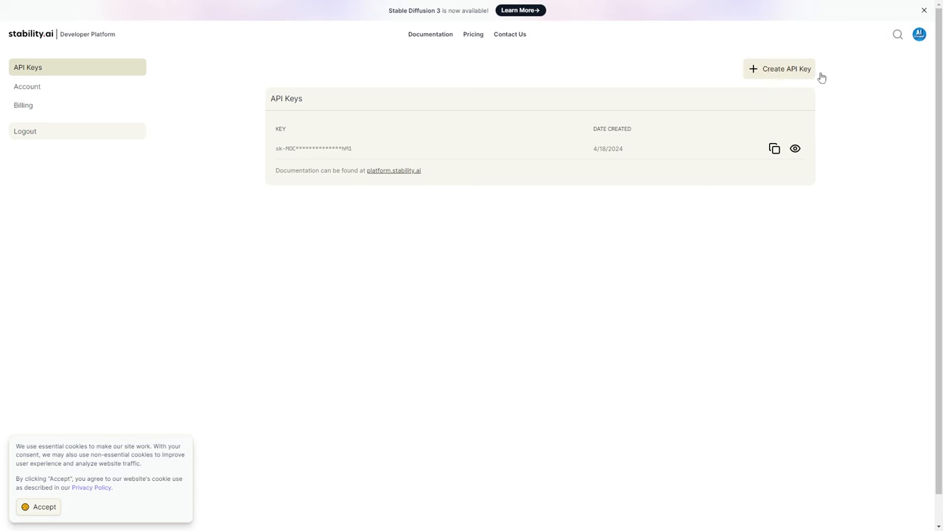
pyautogui.moveTo(774, 148)
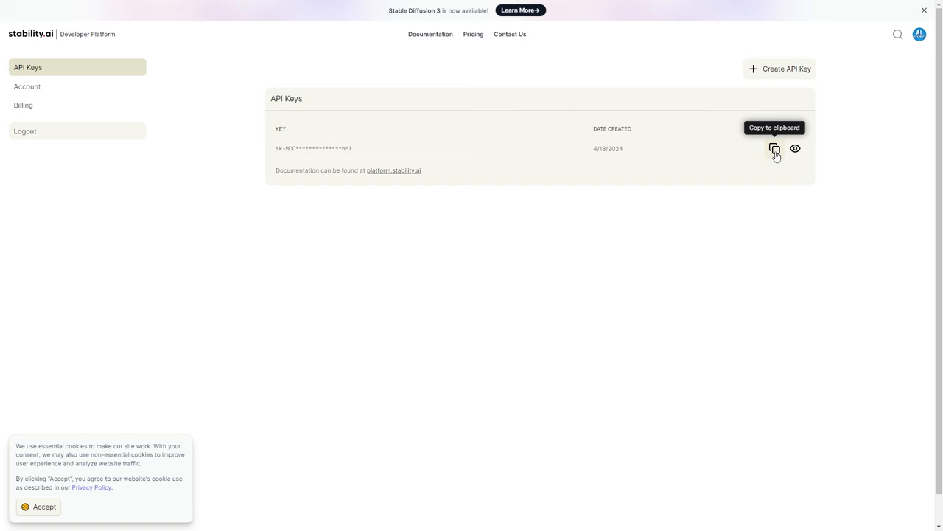
pyautogui.moveTo(489, 37)
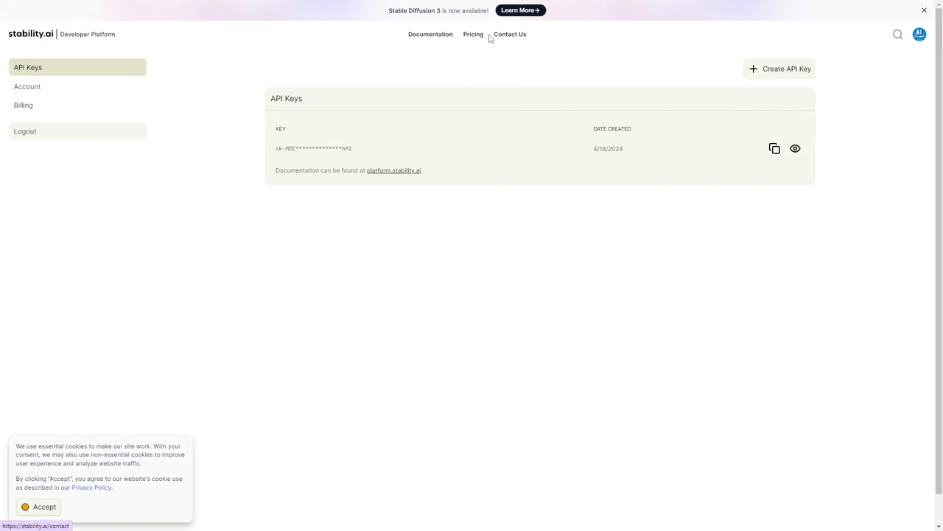
# Check API pricing, then enter a $10 purchase on the Billing page showing 869 credits
pyautogui.click(473, 34)
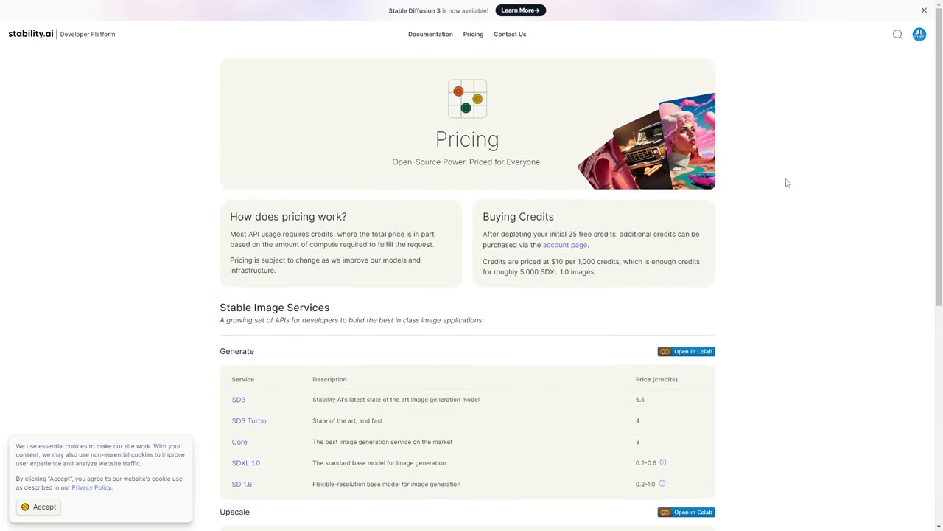
pyautogui.scroll(-3)
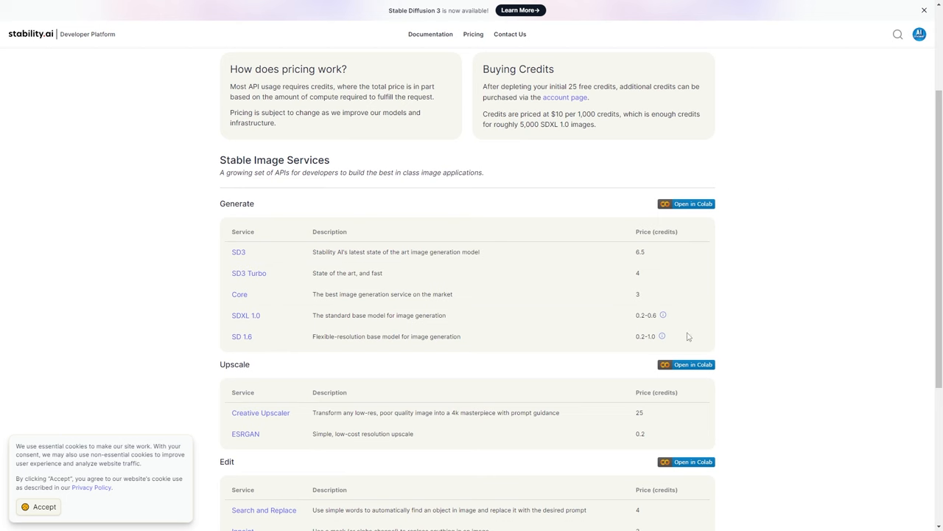
pyautogui.moveTo(745, 306)
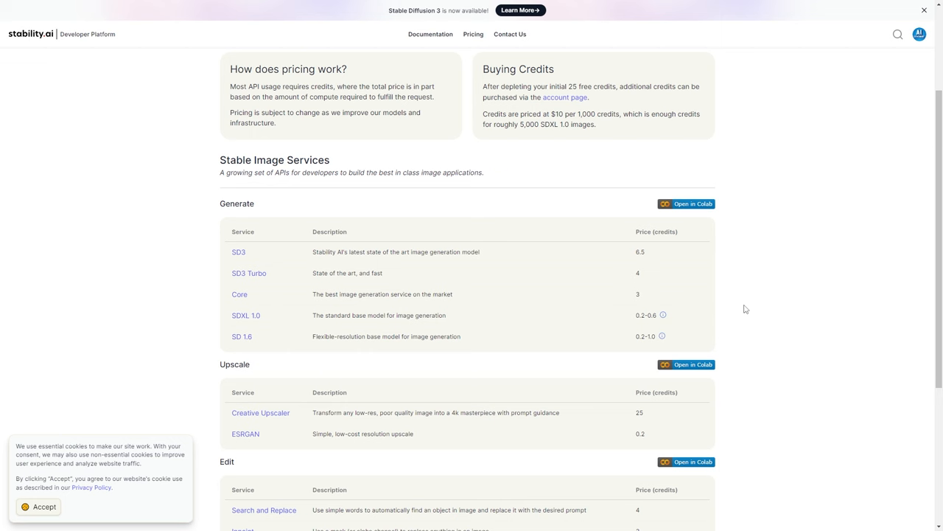
pyautogui.moveTo(579, 111)
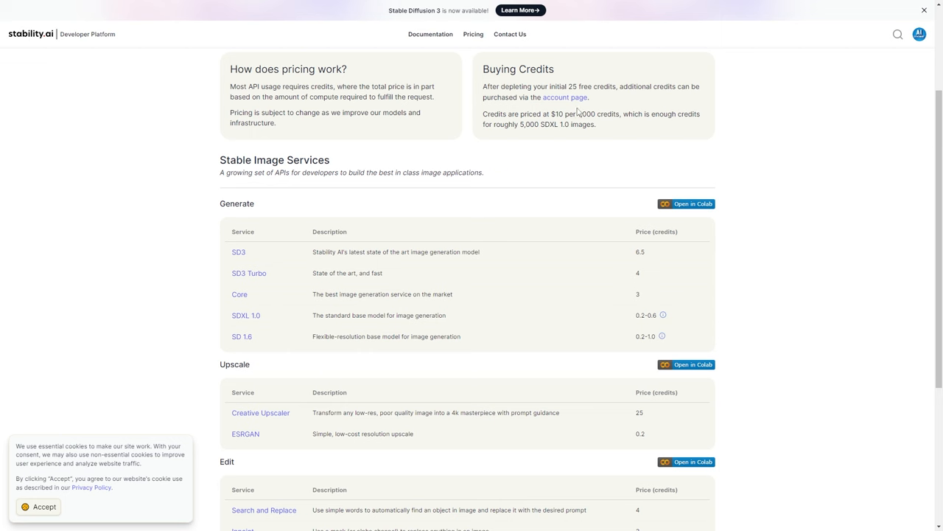
pyautogui.moveTo(566, 97)
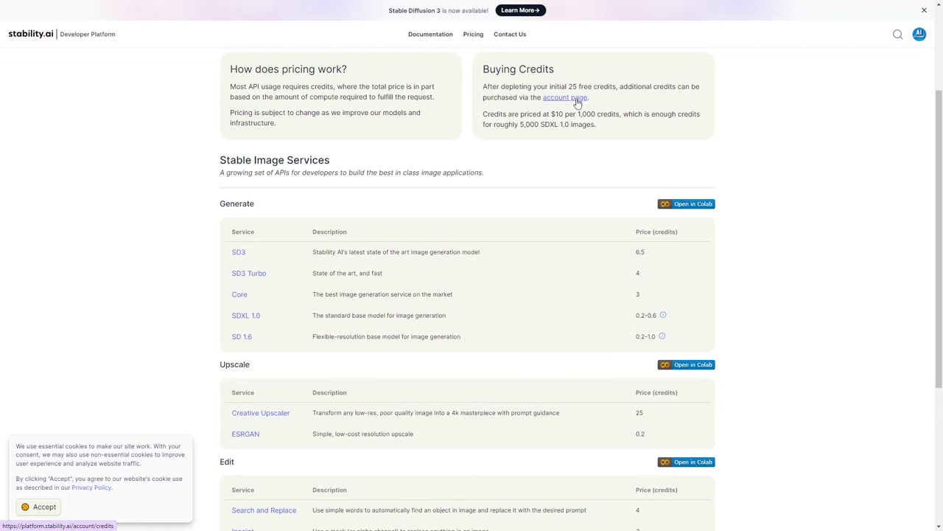
pyautogui.click(564, 97)
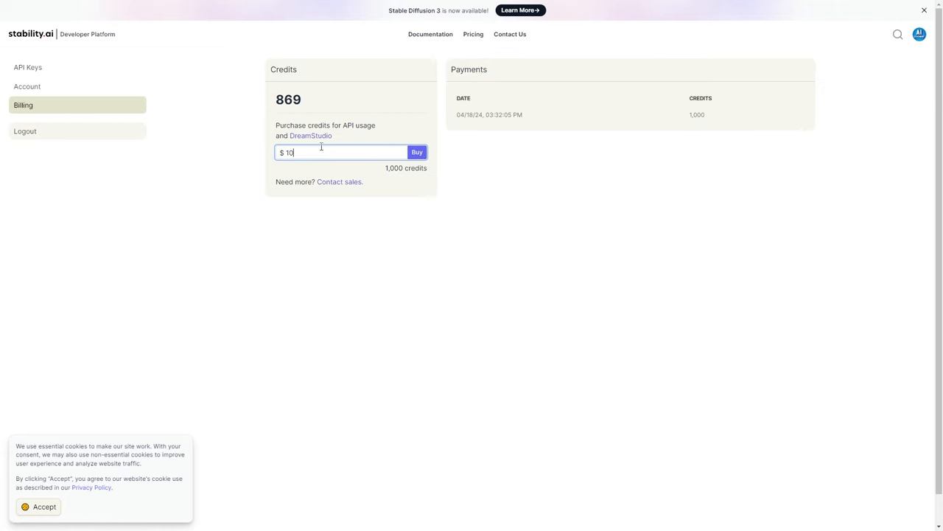
pyautogui.press('Backspace')
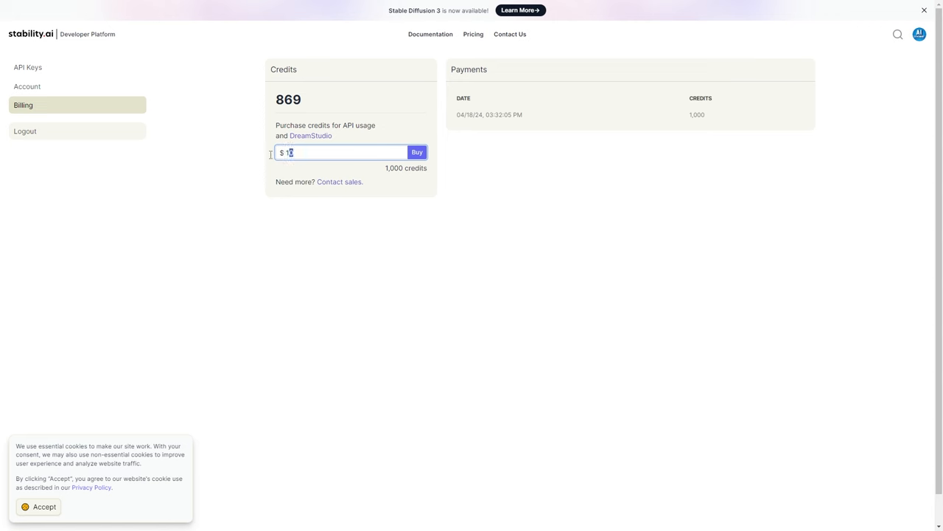
pyautogui.write('0')
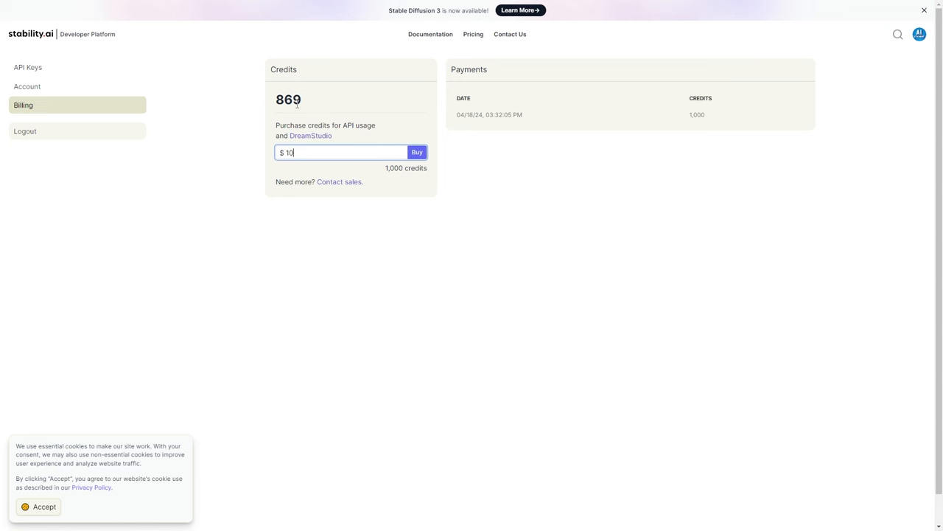
pyautogui.moveTo(320, 102)
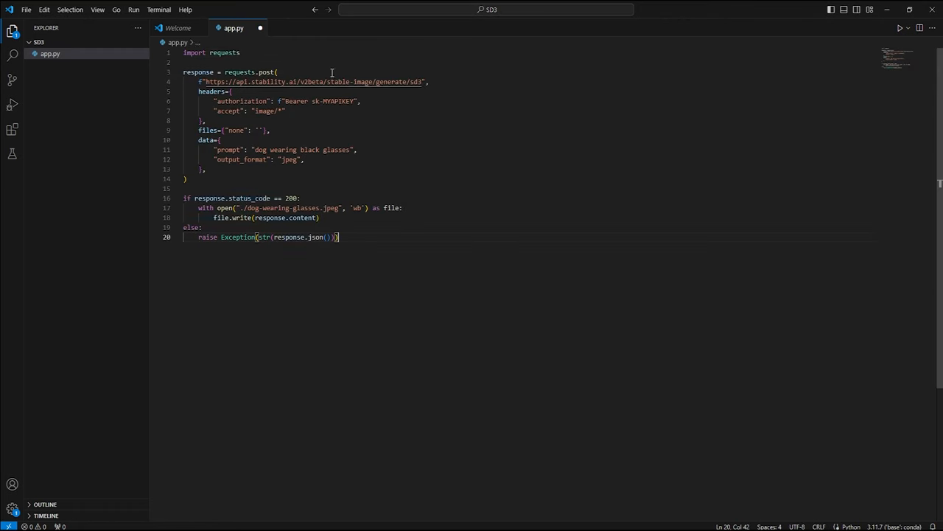
# Select 'requests' on the import line of the pasted SD3 script in app.py
pyautogui.doubleClick(224, 53)
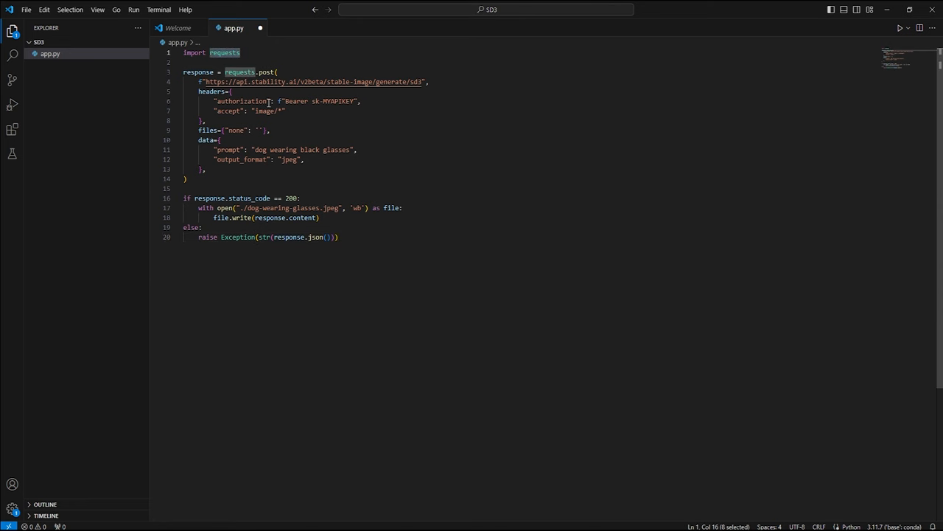
pyautogui.moveTo(443, 46)
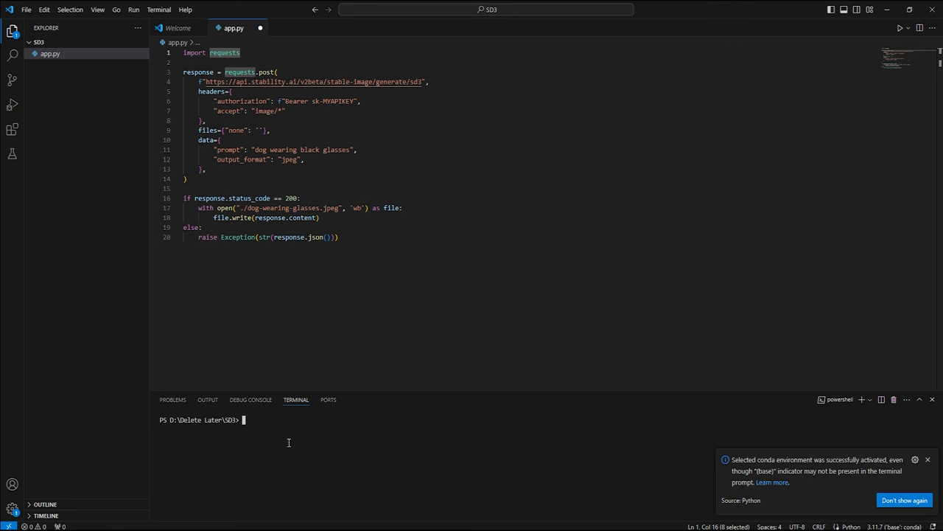
# Run pip install requests in the terminal, confirming it is already installed
pyautogui.write('pip install requests')
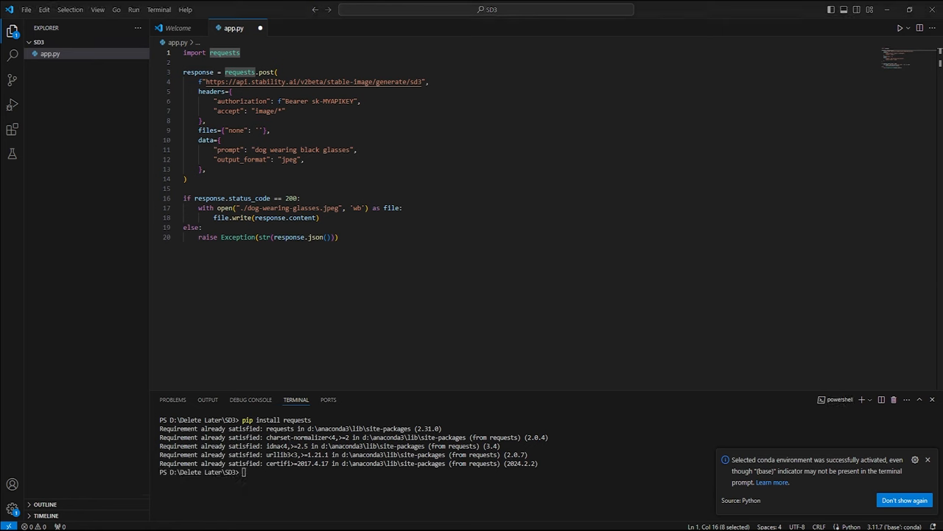
pyautogui.moveTo(292, 399)
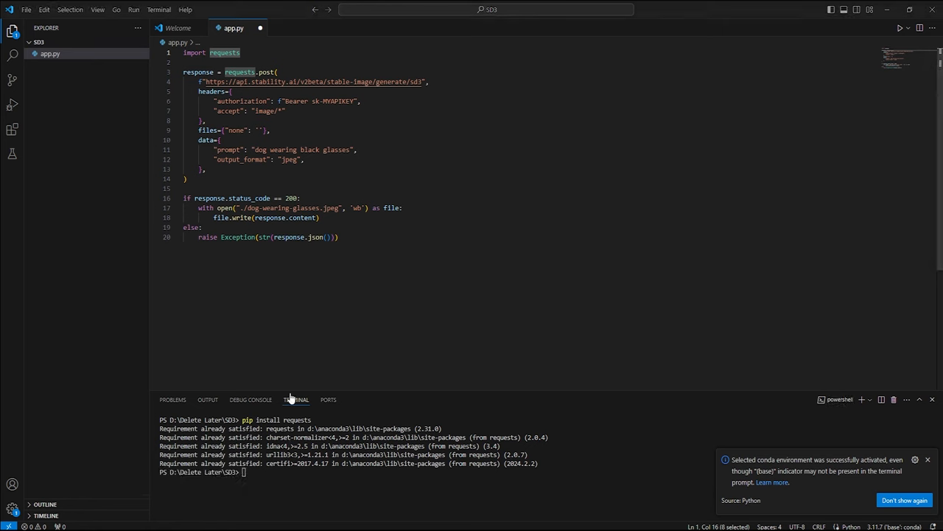
pyautogui.moveTo(342, 118)
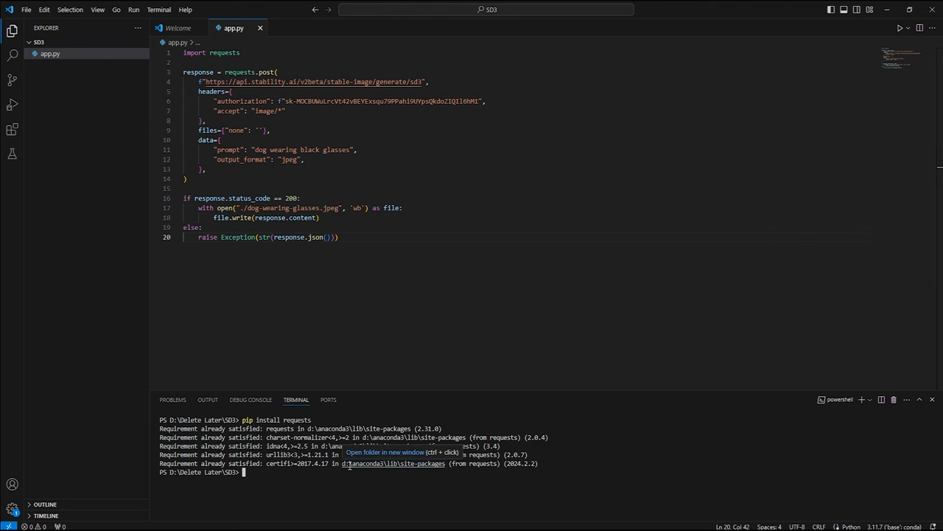
# Run python app.py and open the generated dog-wearing-glasses.jpeg
pyautogui.write('python app.')
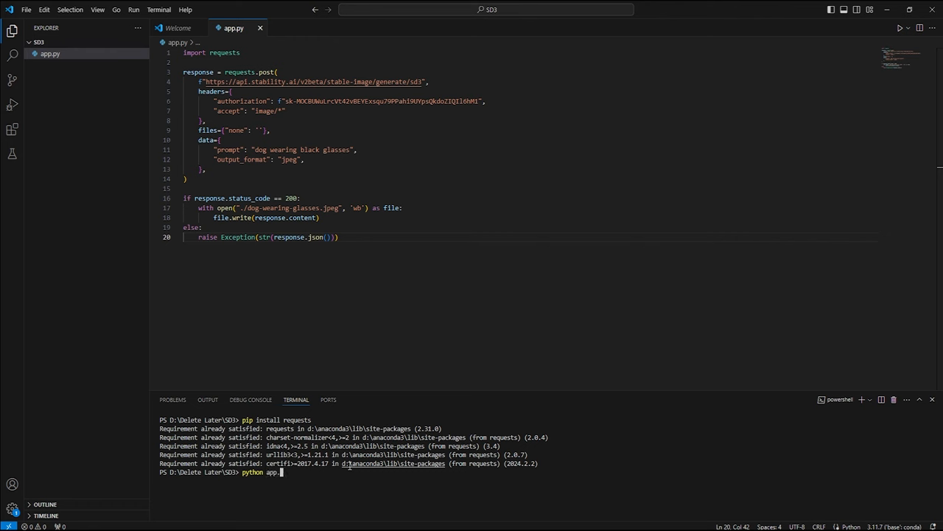
pyautogui.press('Return')
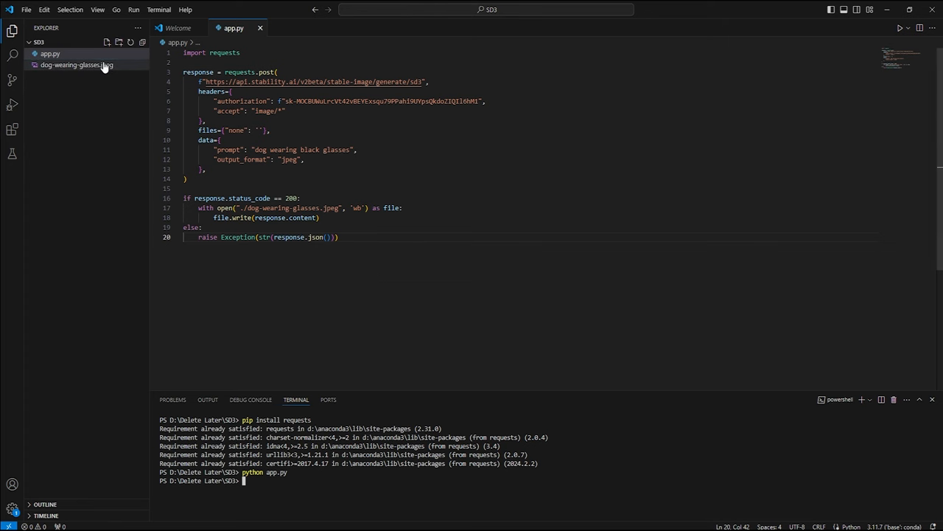
pyautogui.click(77, 65)
pyautogui.write('"negative_prompt" : "')
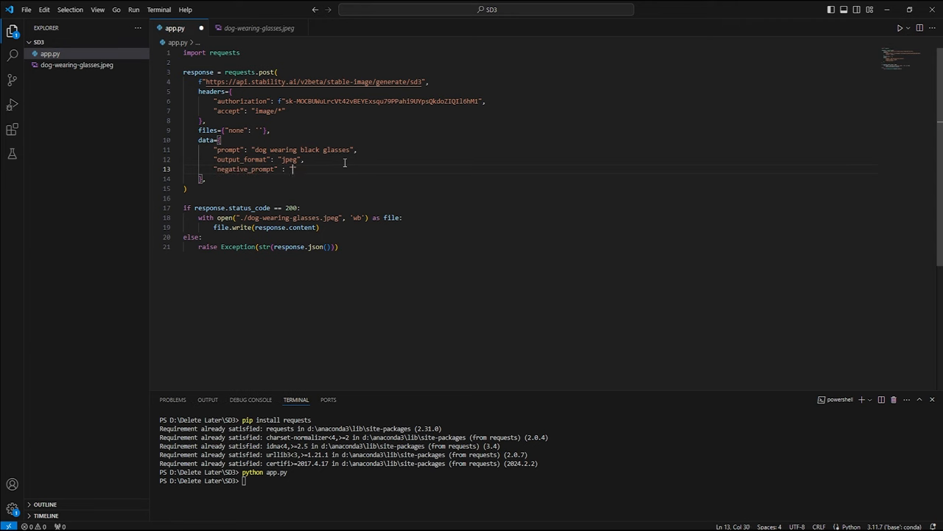
# Add a seed of 255 to the request data before rerunning the script
pyautogui.write('"seed" : "",')
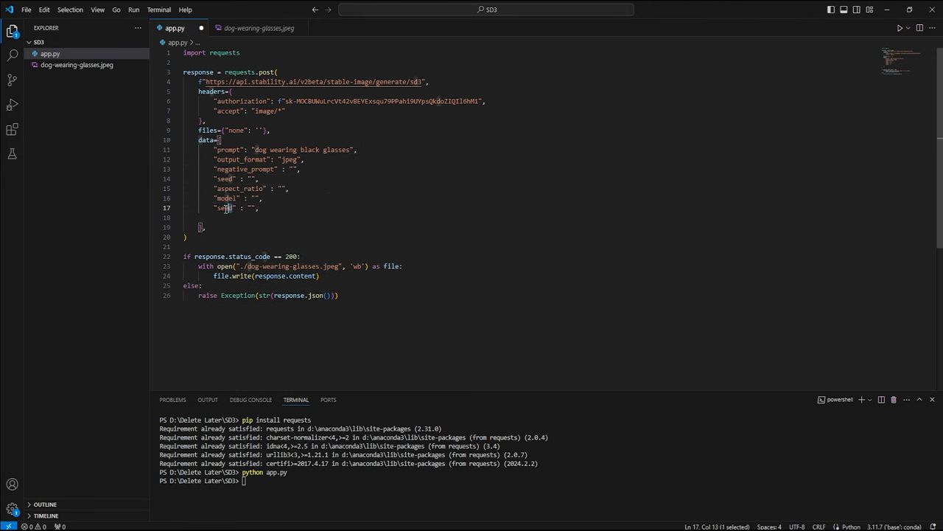
pyautogui.write('255')
pyautogui.click(337, 481)
pyautogui.write('python app.py')
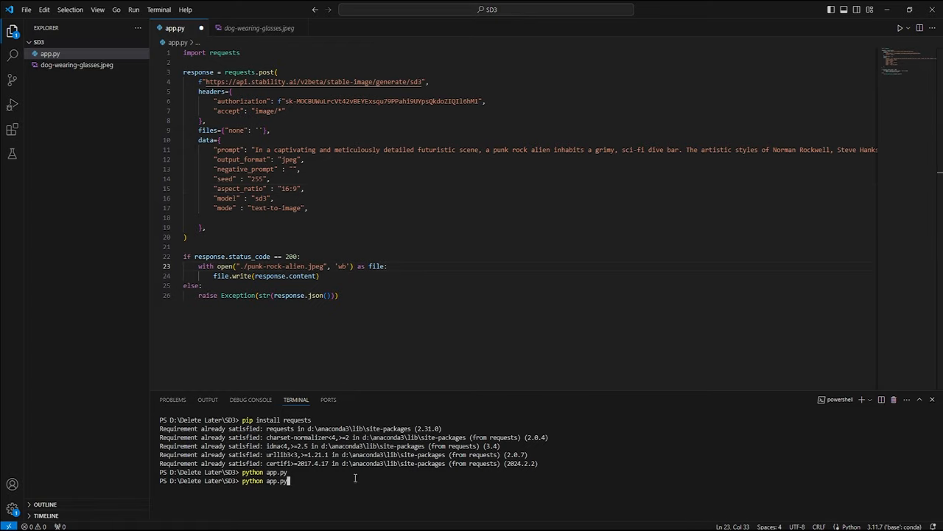
pyautogui.click(77, 65)
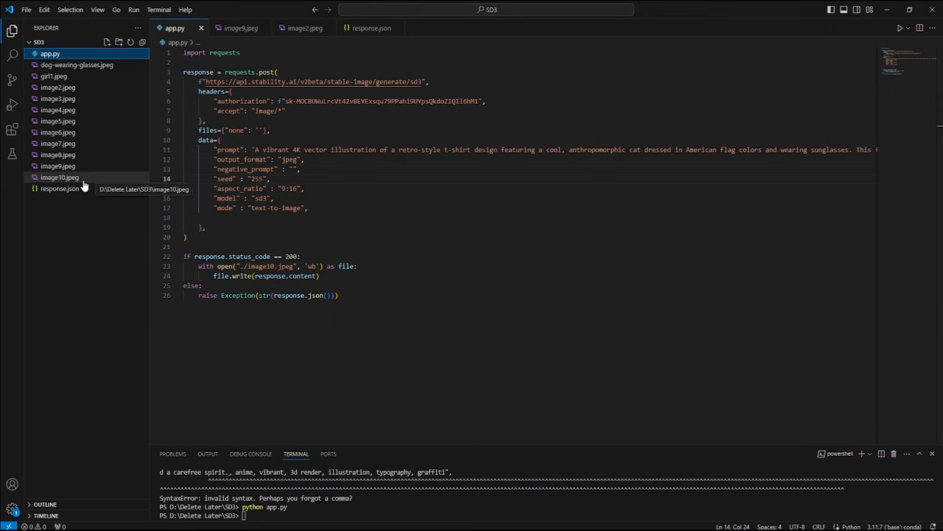
# Preview image10.jpeg, then return to editing app.py
pyautogui.click(59, 177)
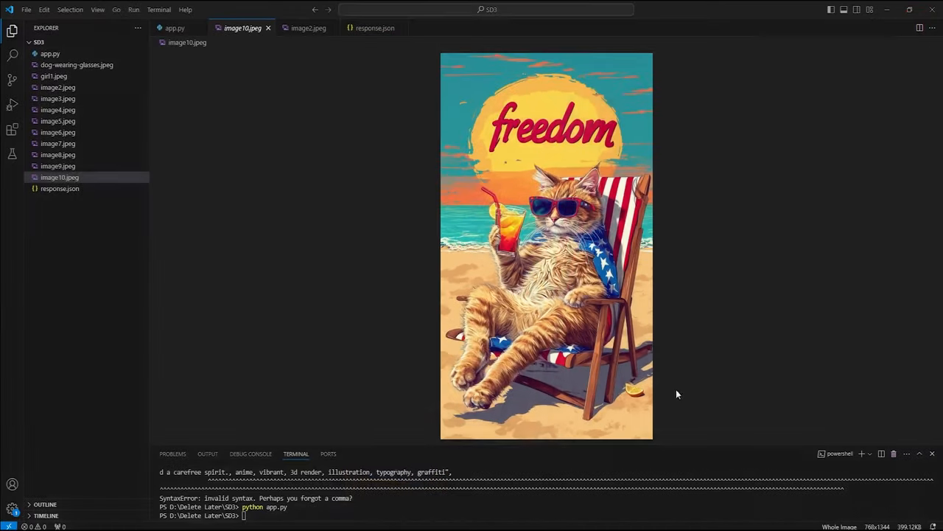
pyautogui.click(175, 28)
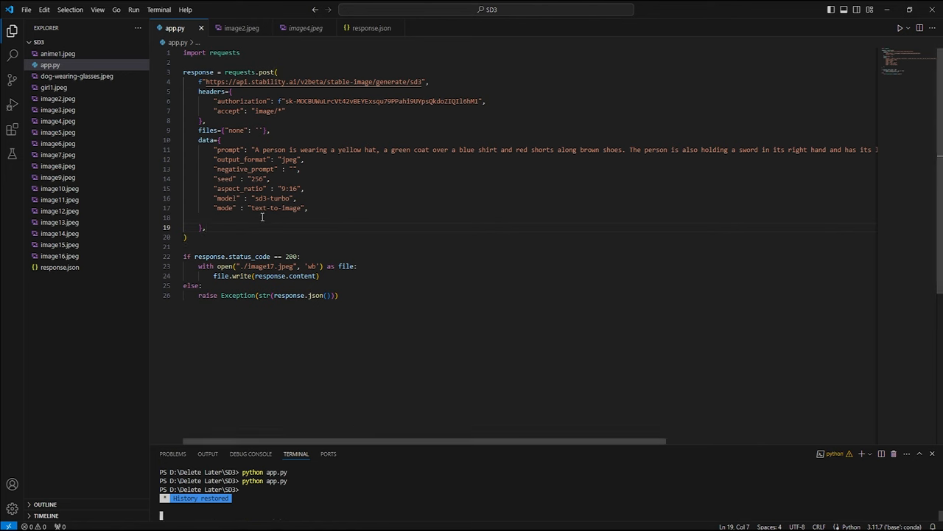
pyautogui.moveTo(392, 337)
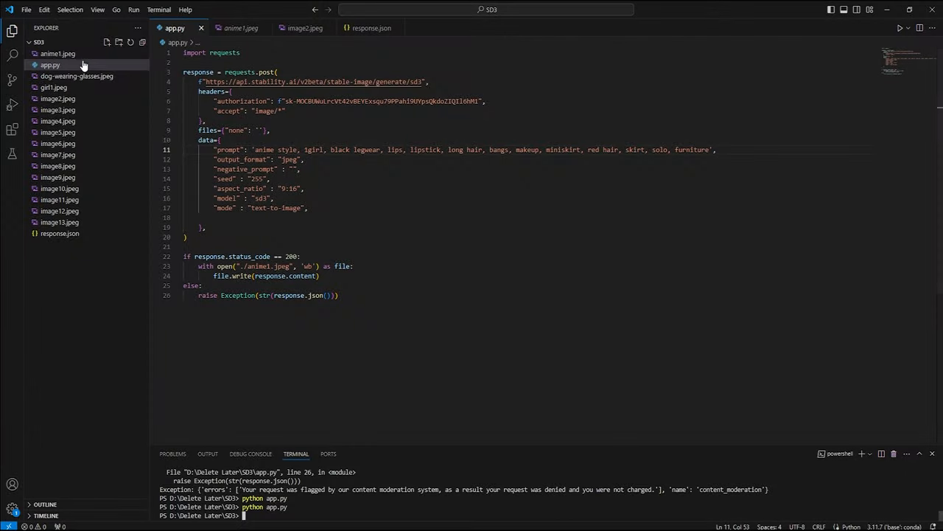
# View anime1.jpeg, edit app.py, then view the regenerated anime1.jpeg
pyautogui.click(58, 53)
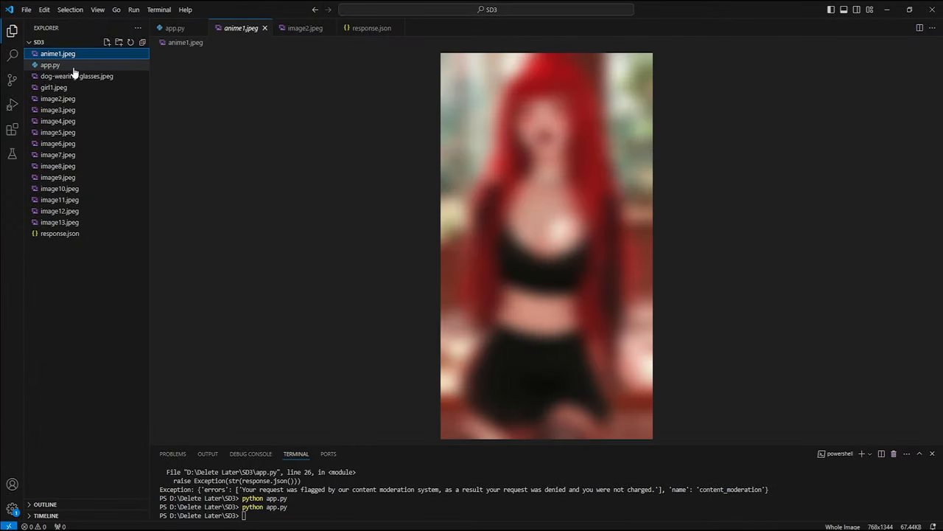
pyautogui.click(175, 28)
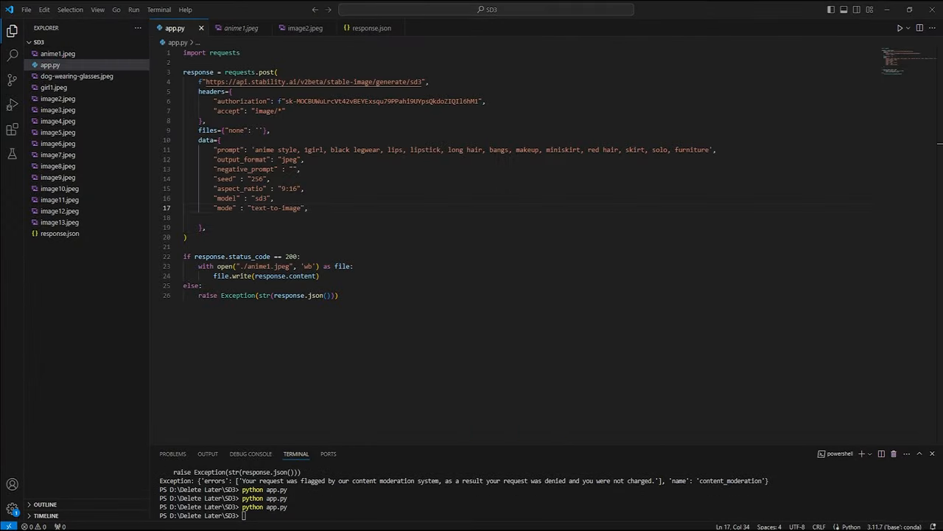
pyautogui.moveTo(58, 53)
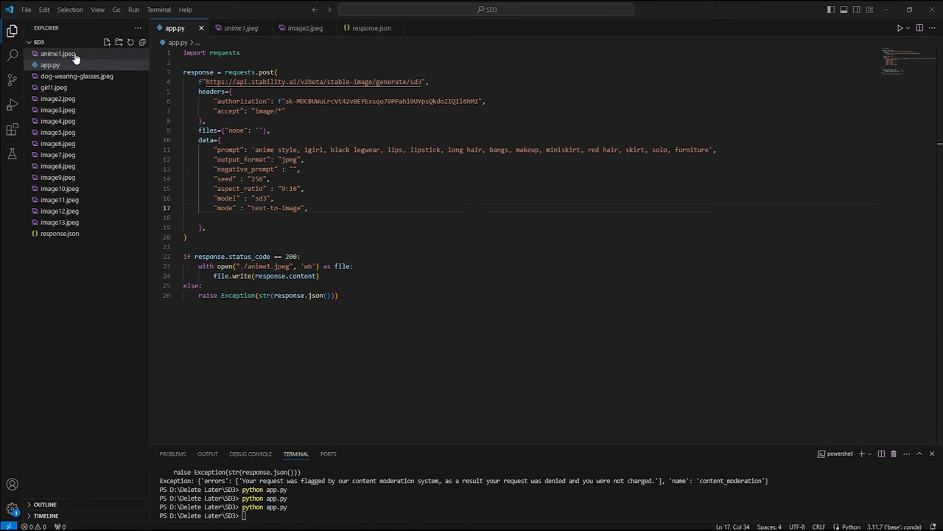
pyautogui.click(57, 53)
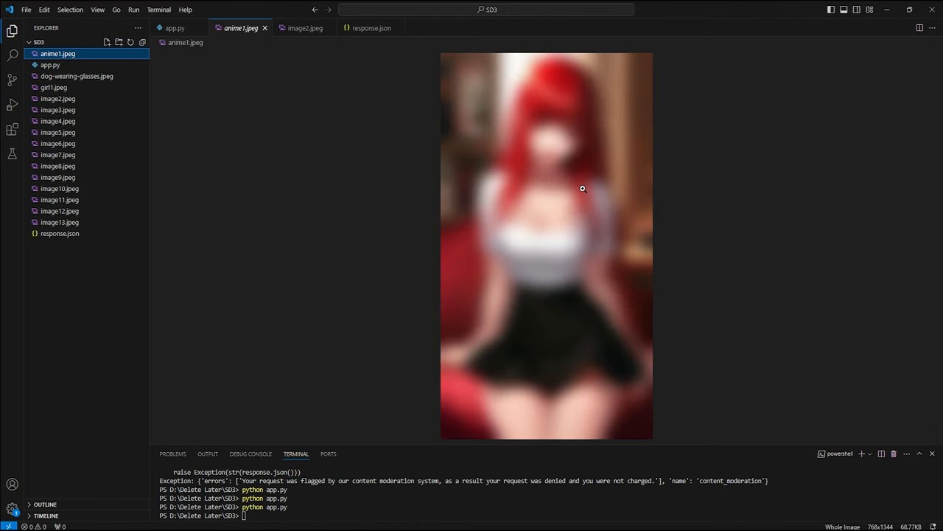
pyautogui.moveTo(551, 254)
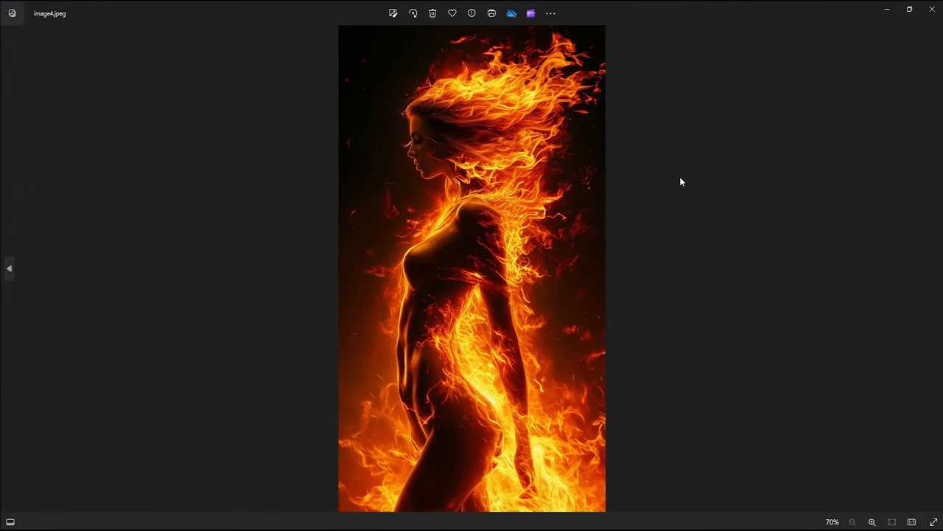
pyautogui.moveTo(686, 165)
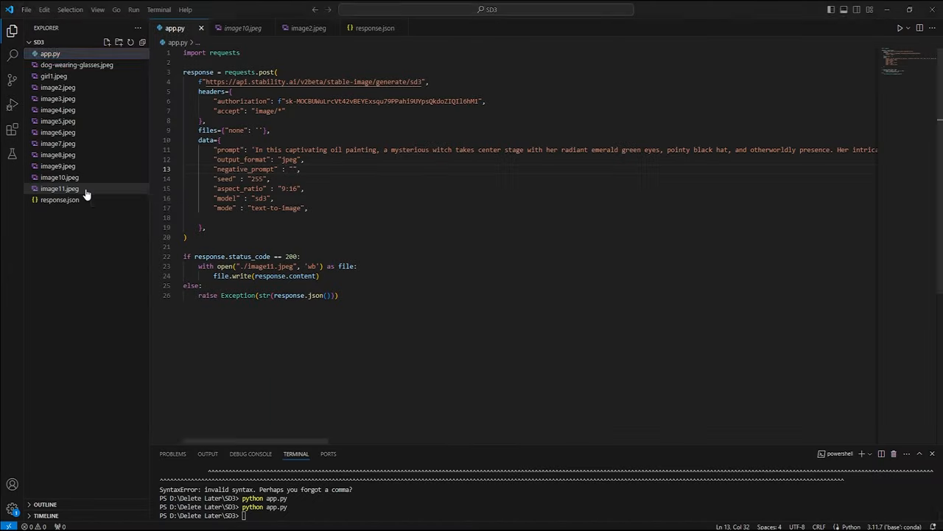
# Preview image11.jpeg (green-eyed witch), then image12.jpeg (grey-haired woman)
pyautogui.click(60, 189)
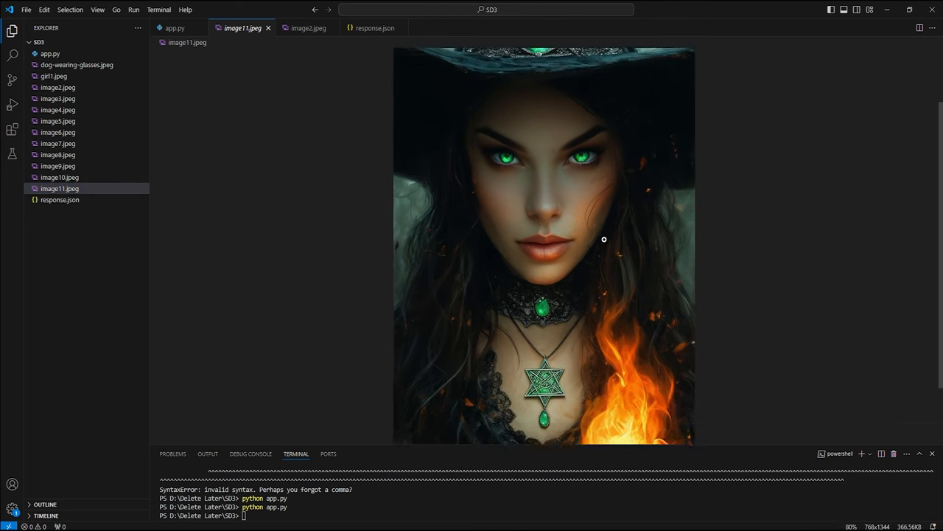
pyautogui.click(59, 199)
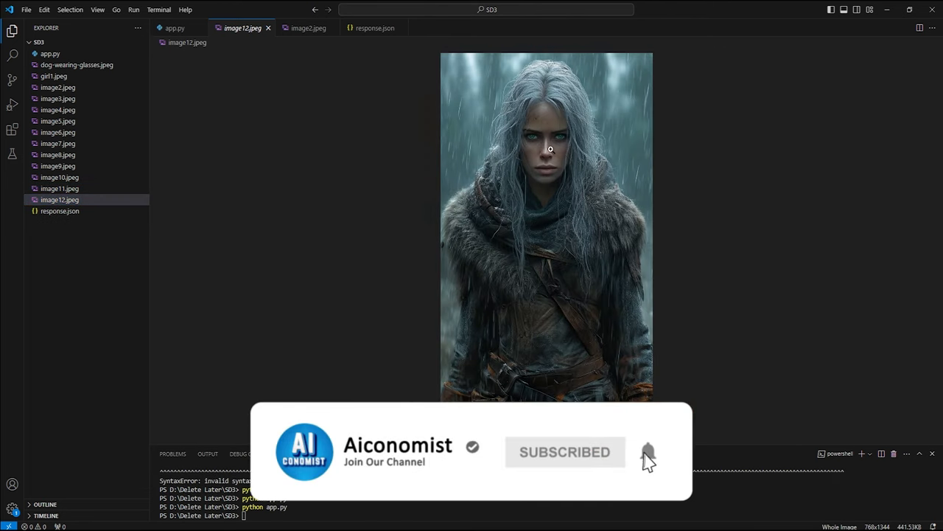